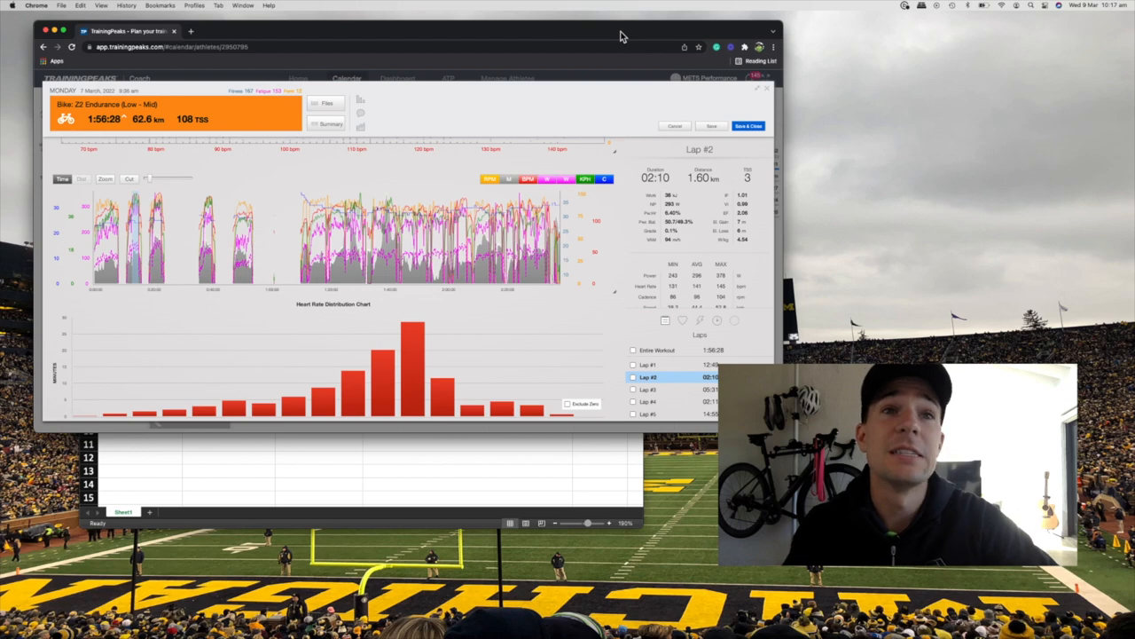
pyautogui.moveTo(133, 245)
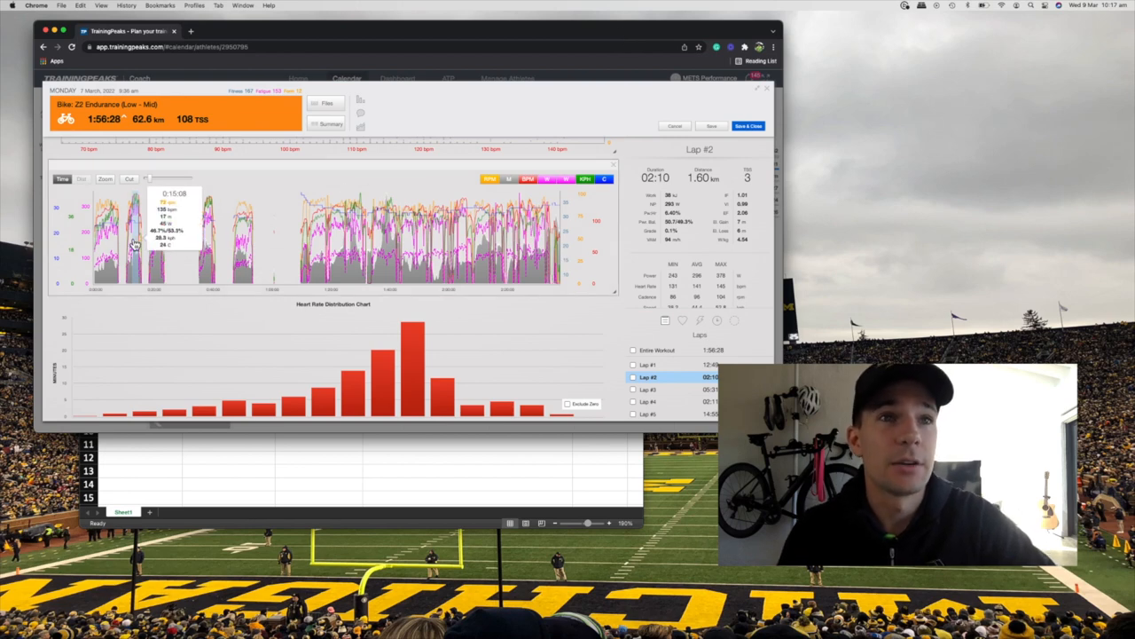
pyautogui.moveTo(133, 241)
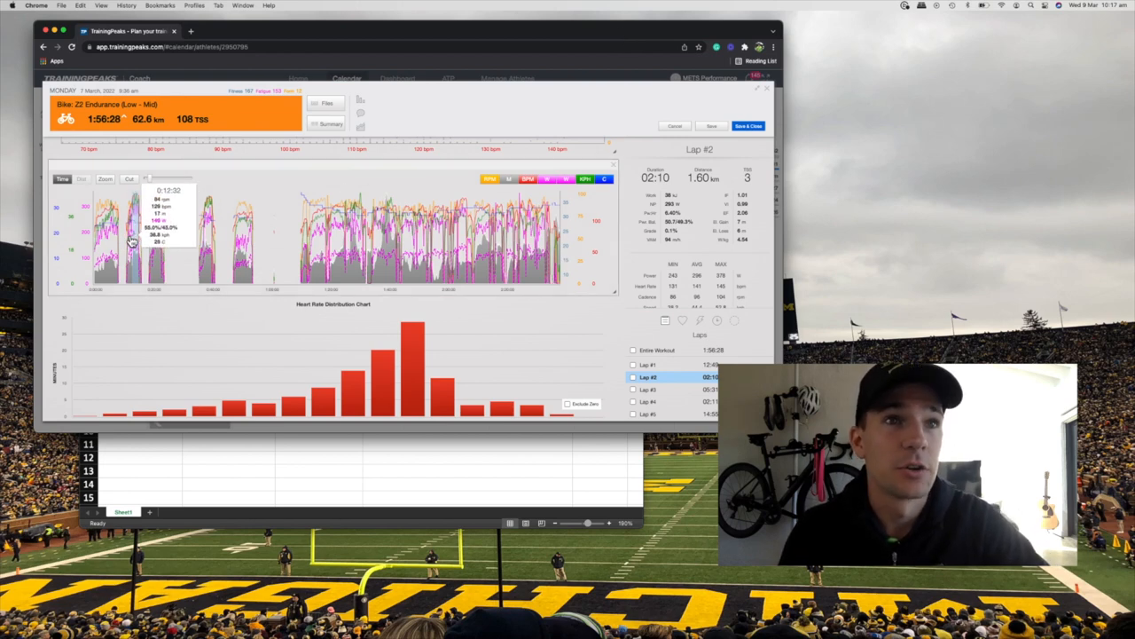
pyautogui.moveTo(160, 240)
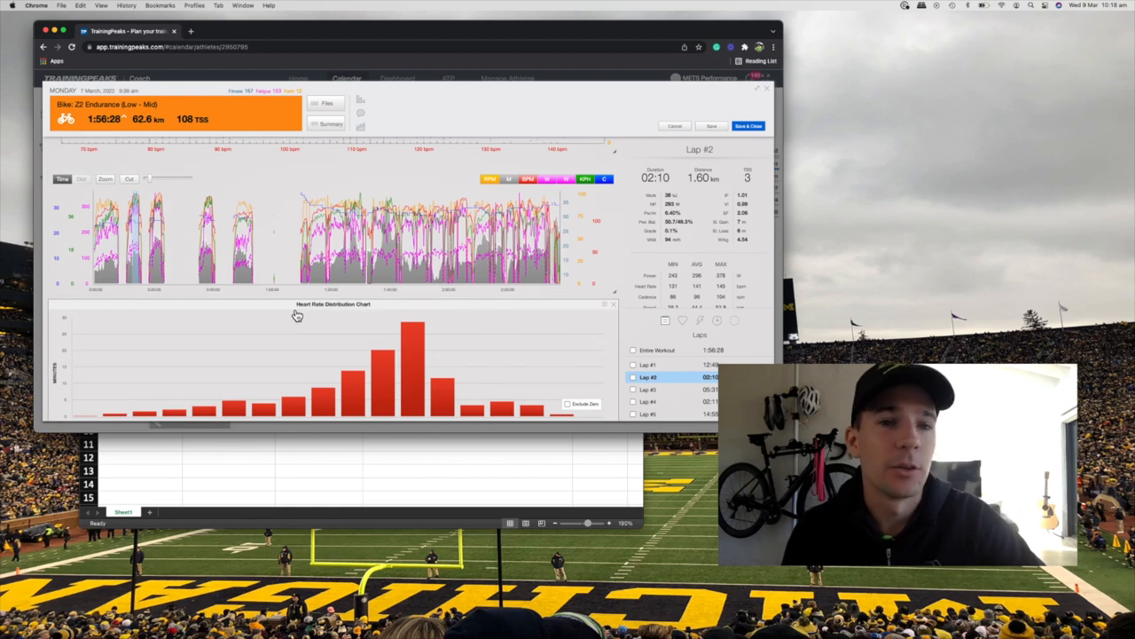
pyautogui.moveTo(198, 255)
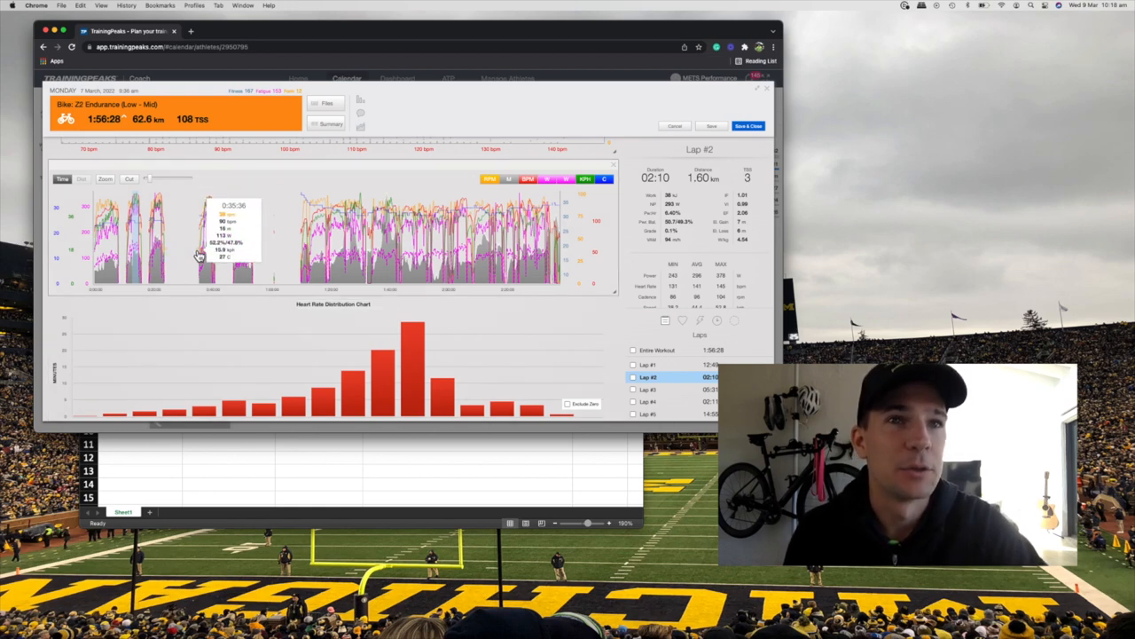
pyautogui.moveTo(248, 231)
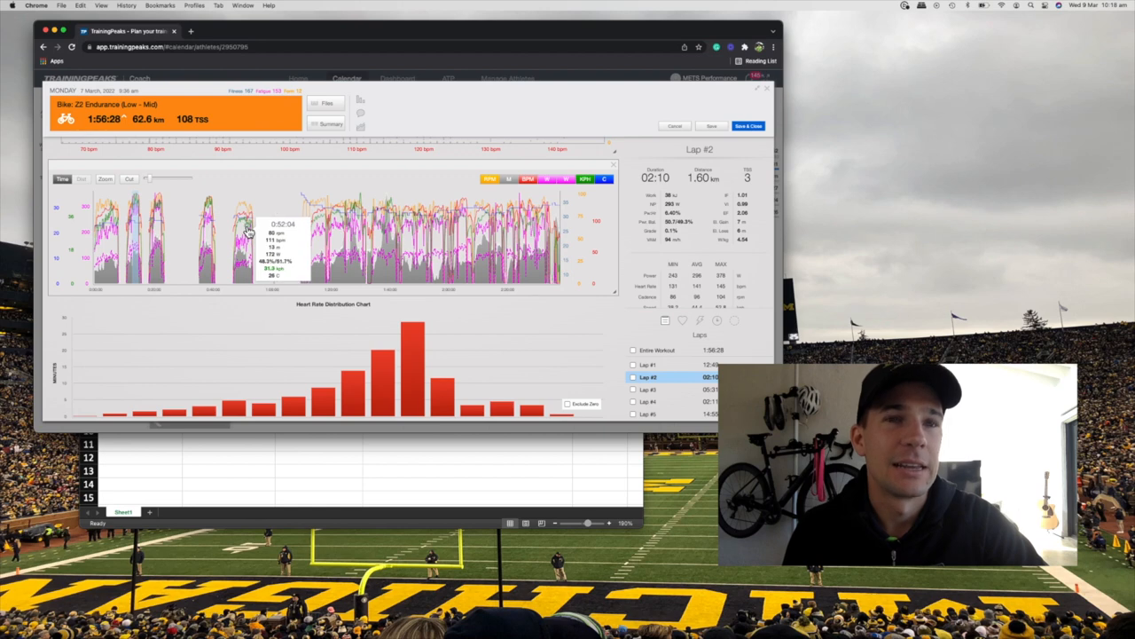
pyautogui.moveTo(305, 230)
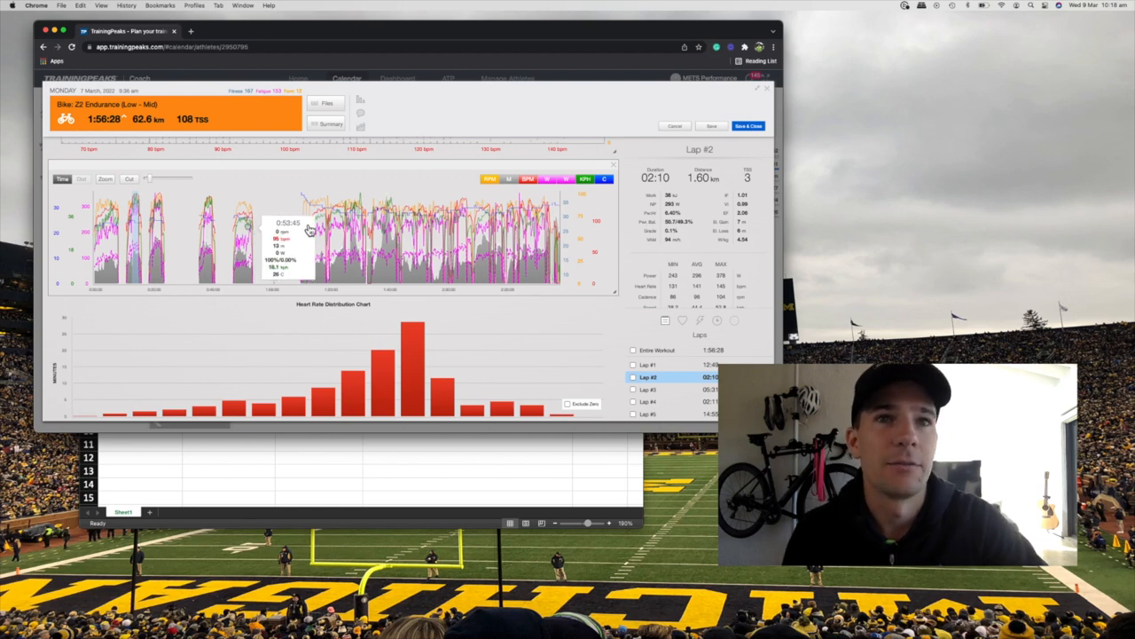
pyautogui.moveTo(688, 171)
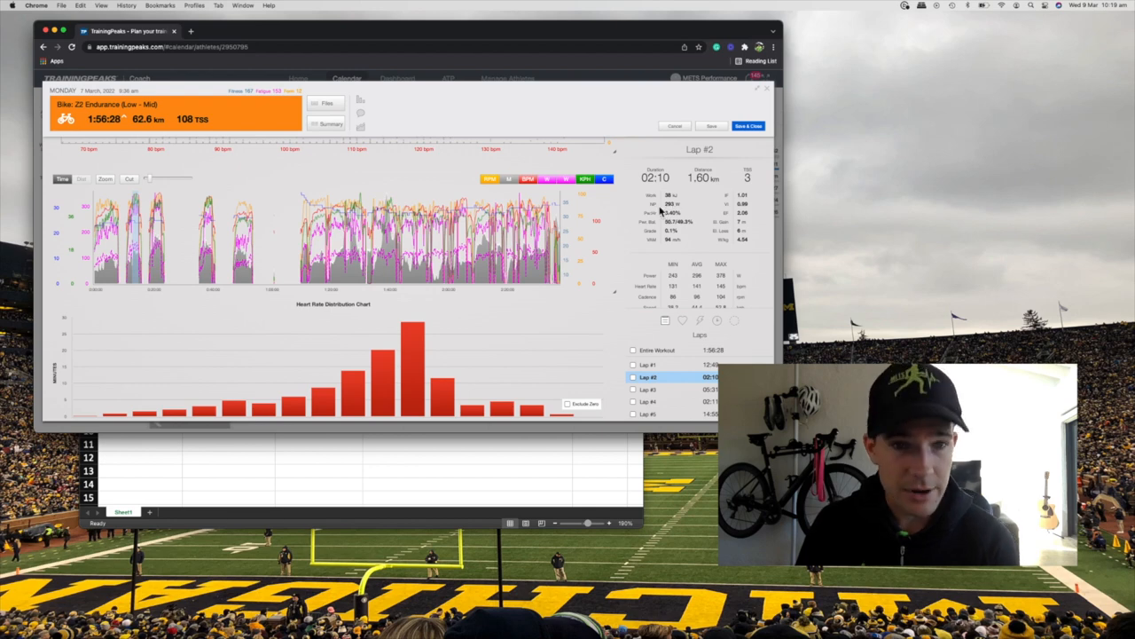
pyautogui.moveTo(708, 268)
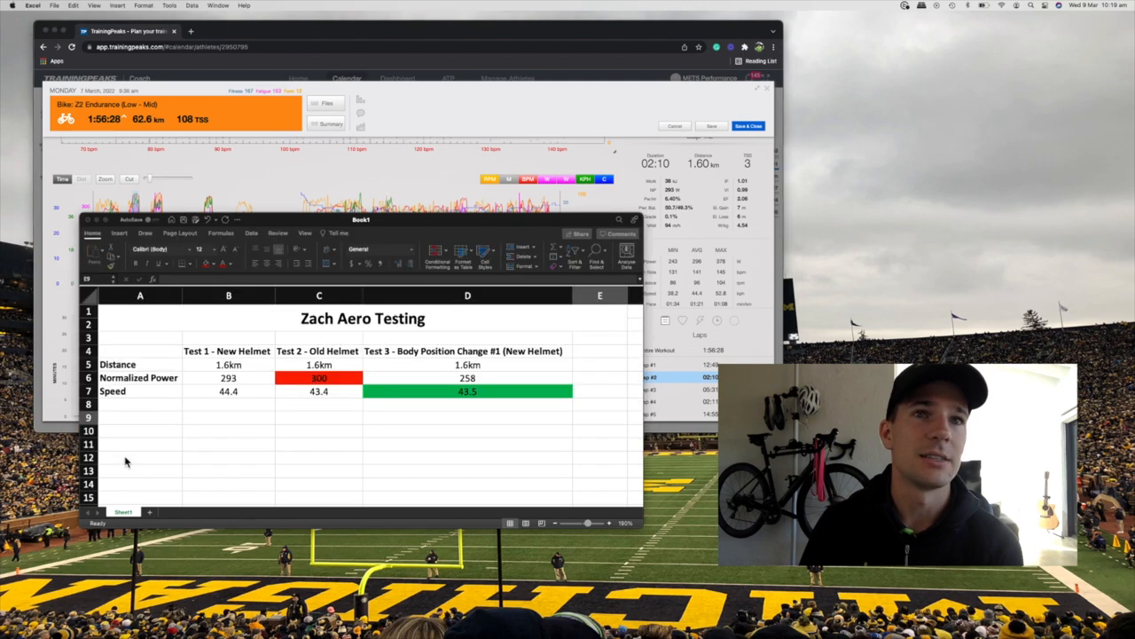
pyautogui.moveTo(362, 220); pyautogui.dragTo(376, 152)
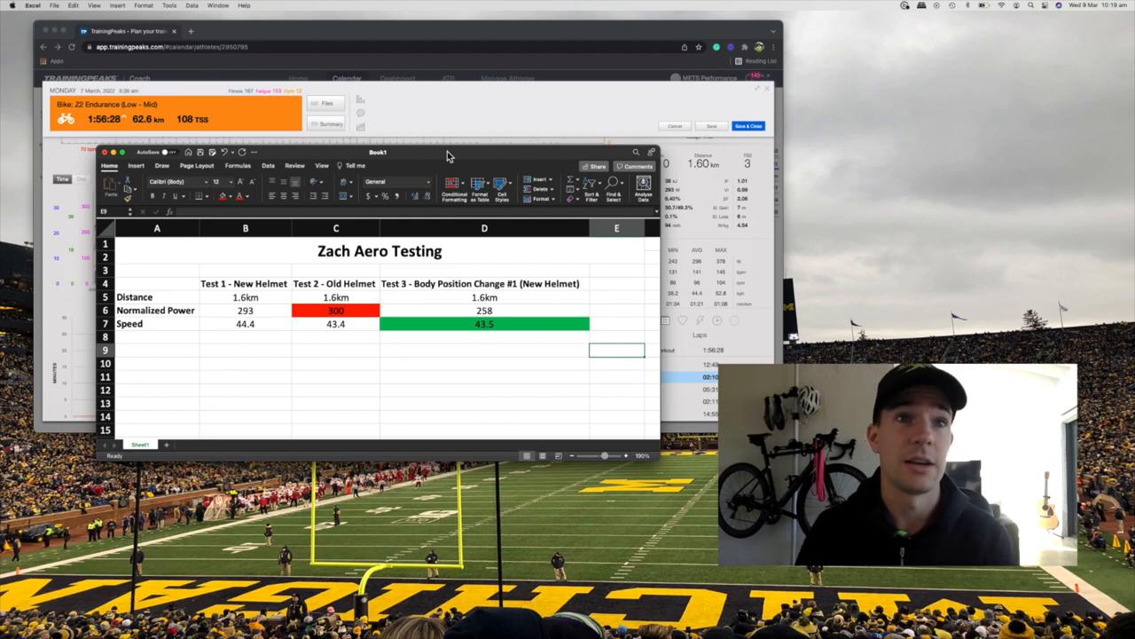
pyautogui.click(245, 283)
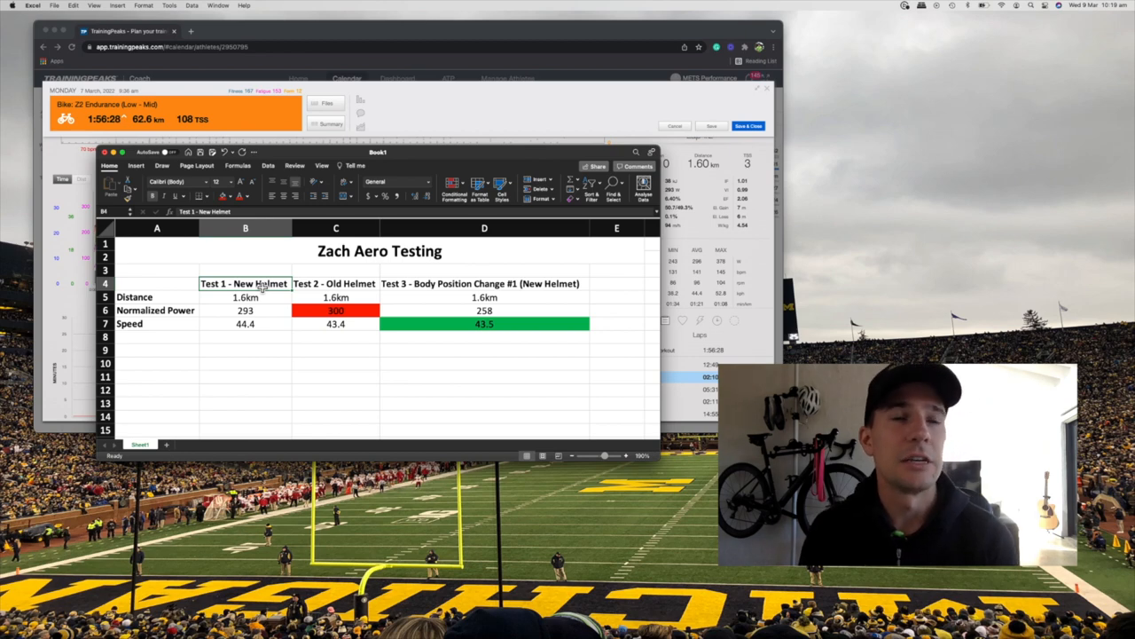
pyautogui.click(483, 283)
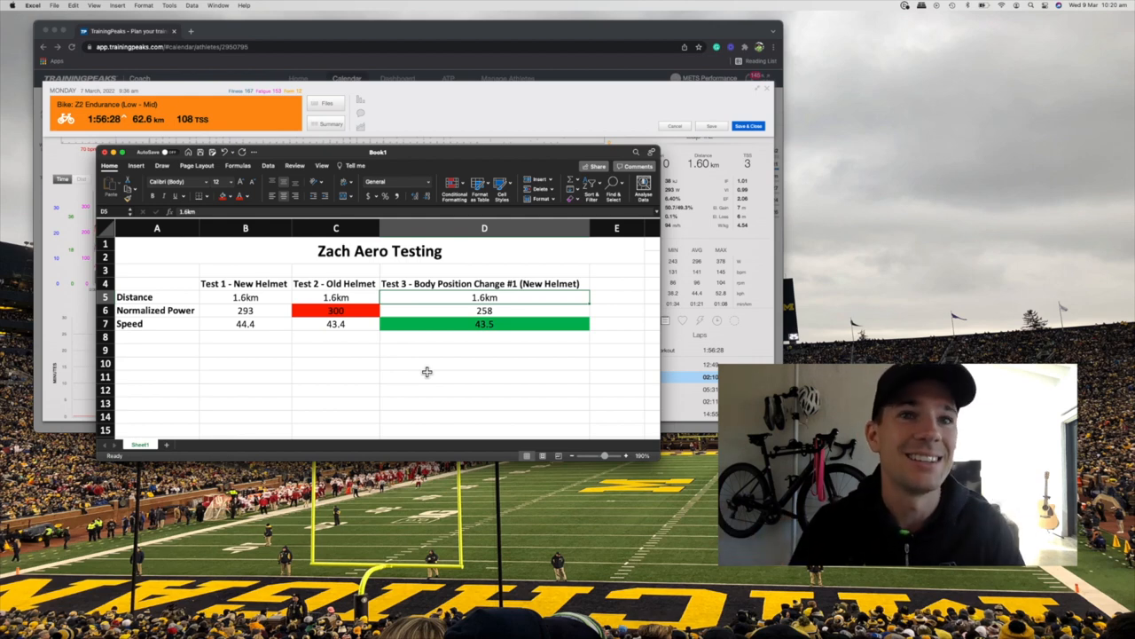
pyautogui.moveTo(270, 327)
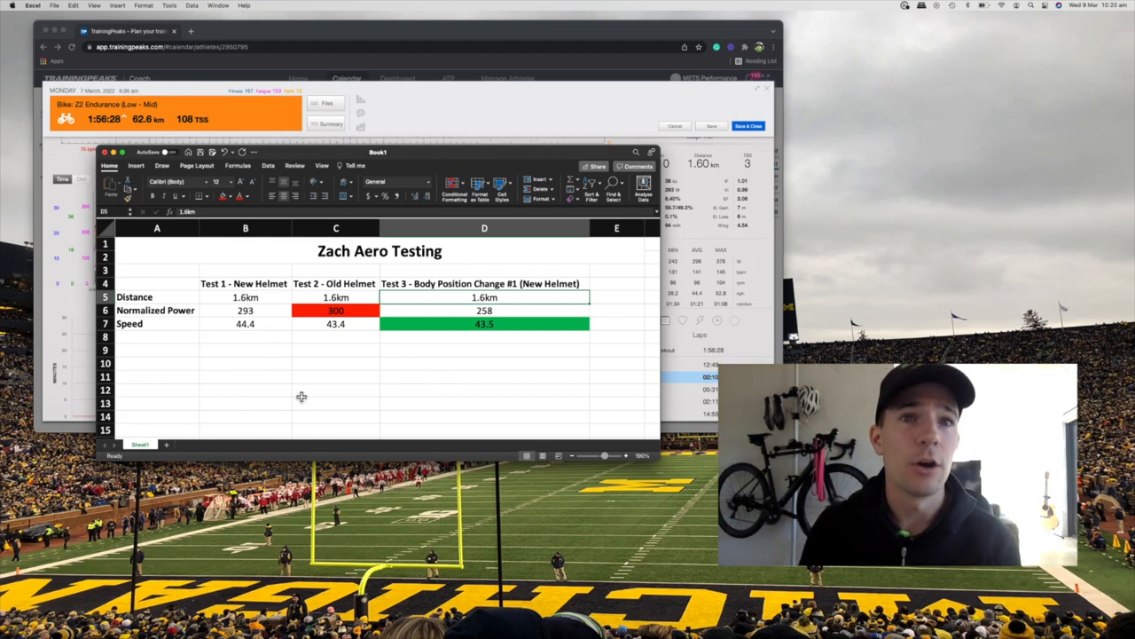
# Select Test 2's normalized power cell and its speed value of 43.4 in the table.
pyautogui.click(244, 311)
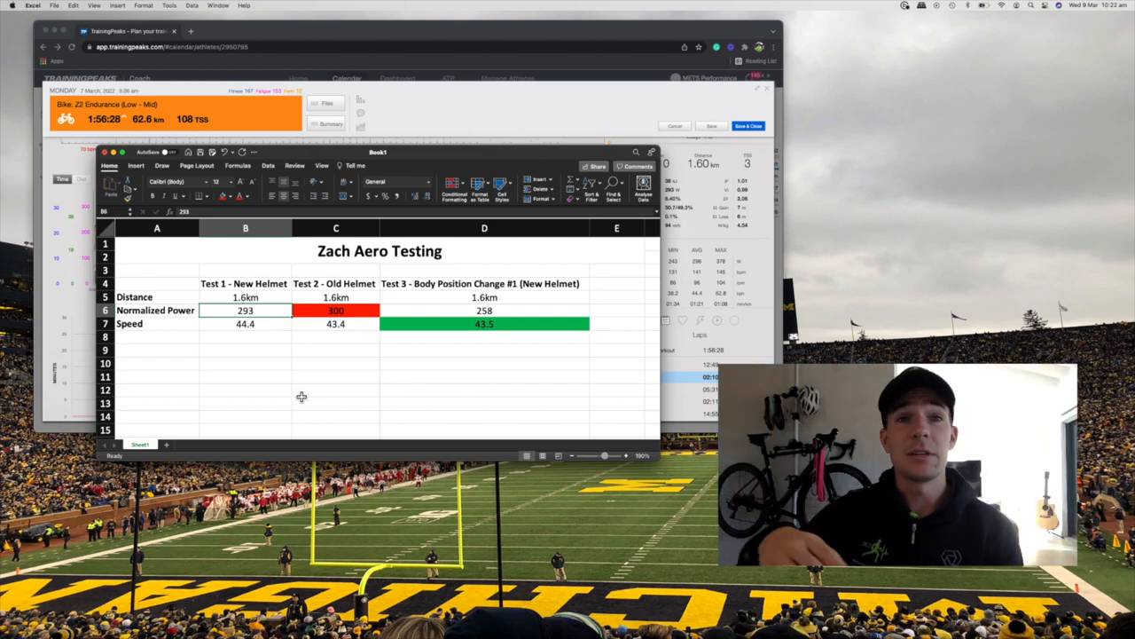
pyautogui.moveTo(291, 475)
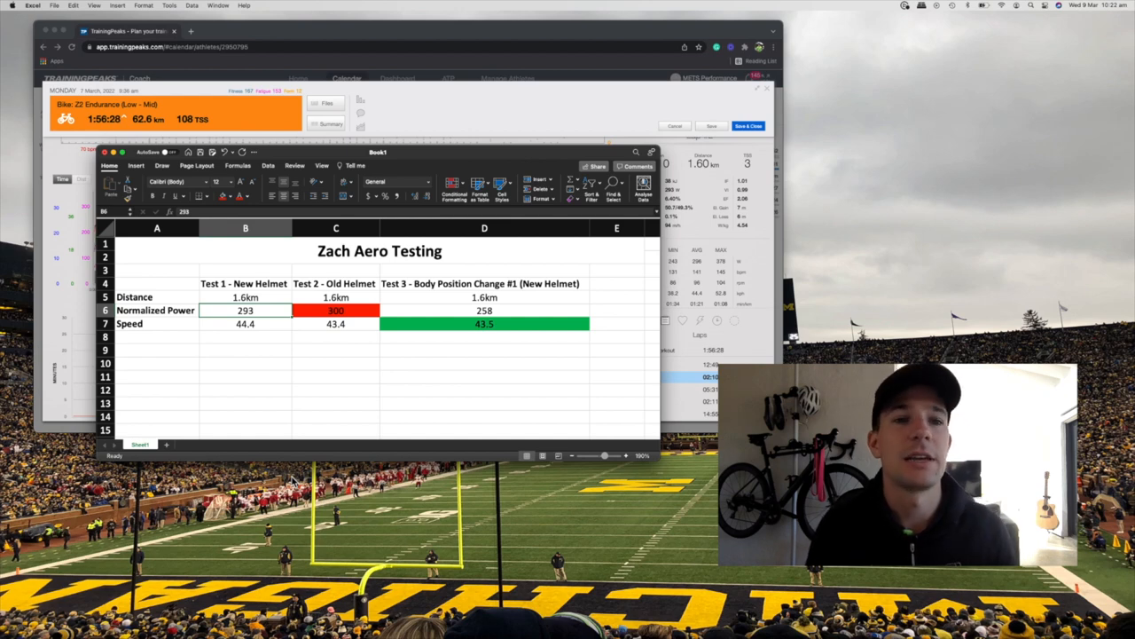
pyautogui.moveTo(384, 329)
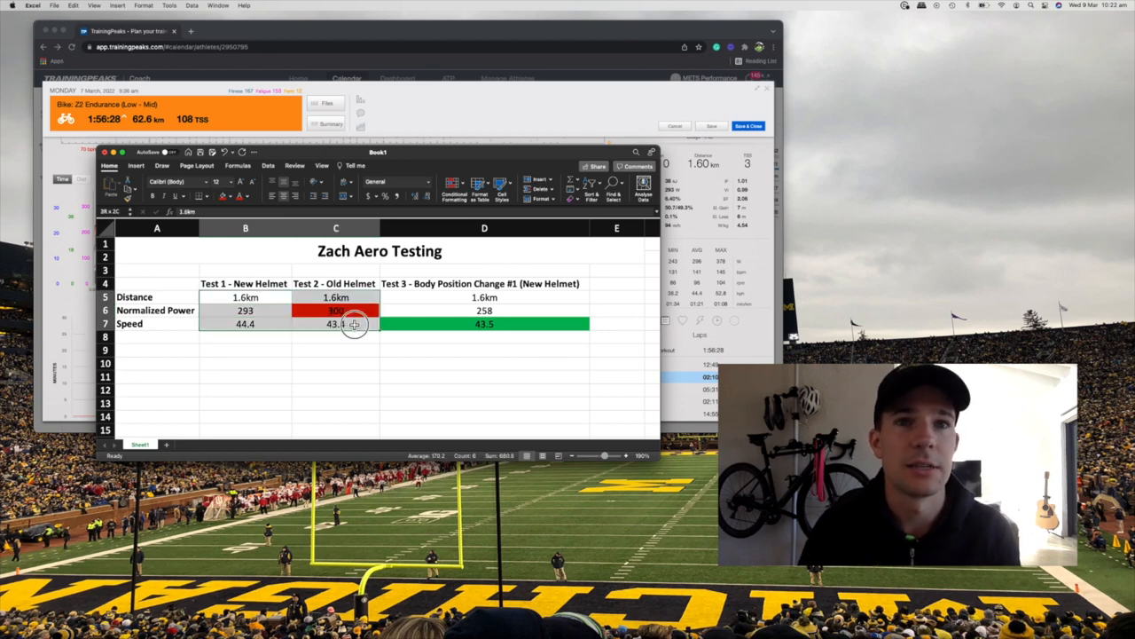
pyautogui.click(335, 310)
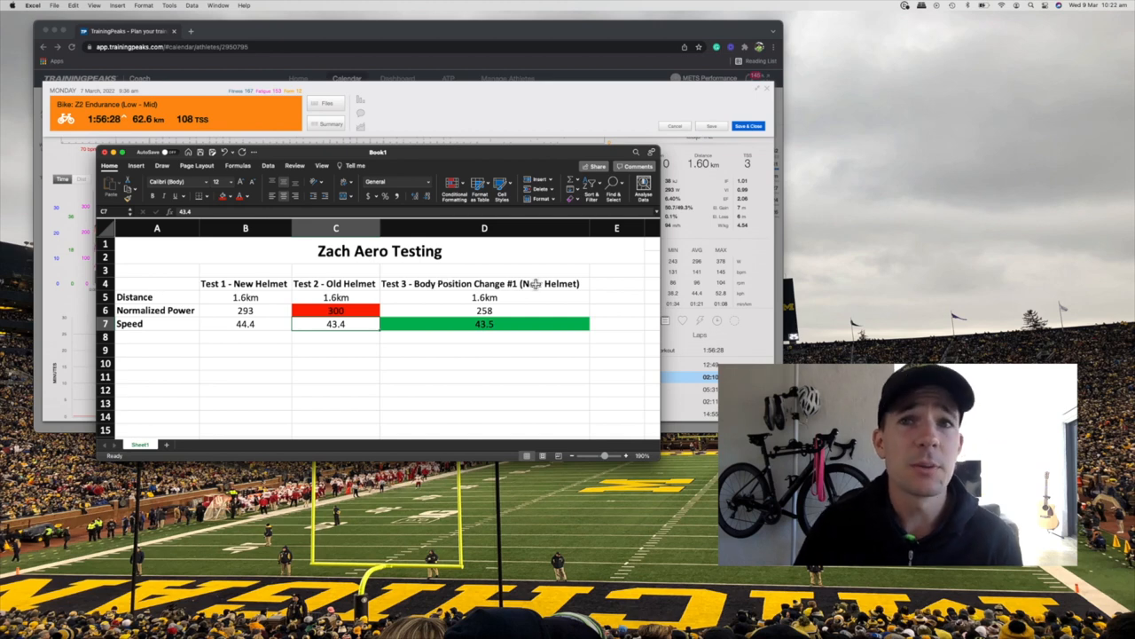
pyautogui.moveTo(595, 305)
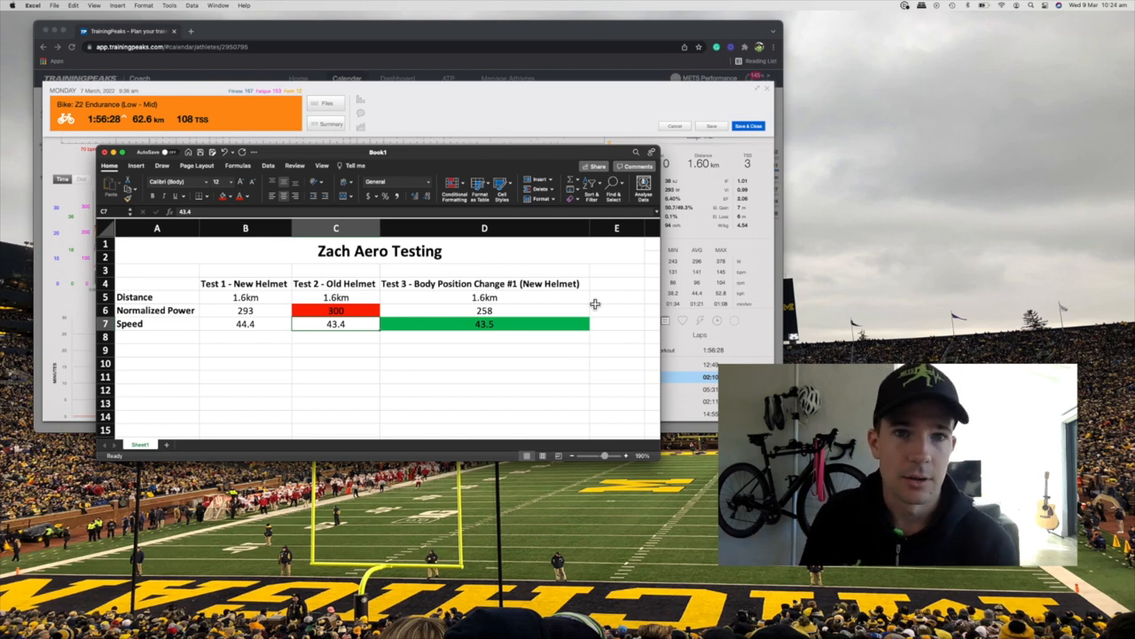
pyautogui.moveTo(457, 291)
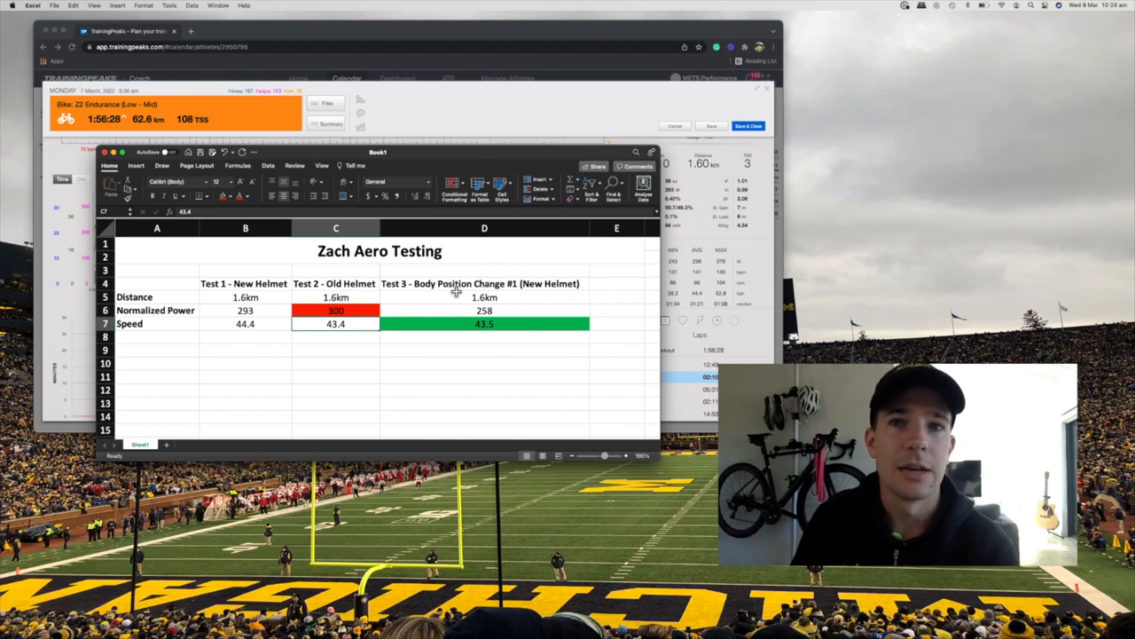
pyautogui.click(484, 323)
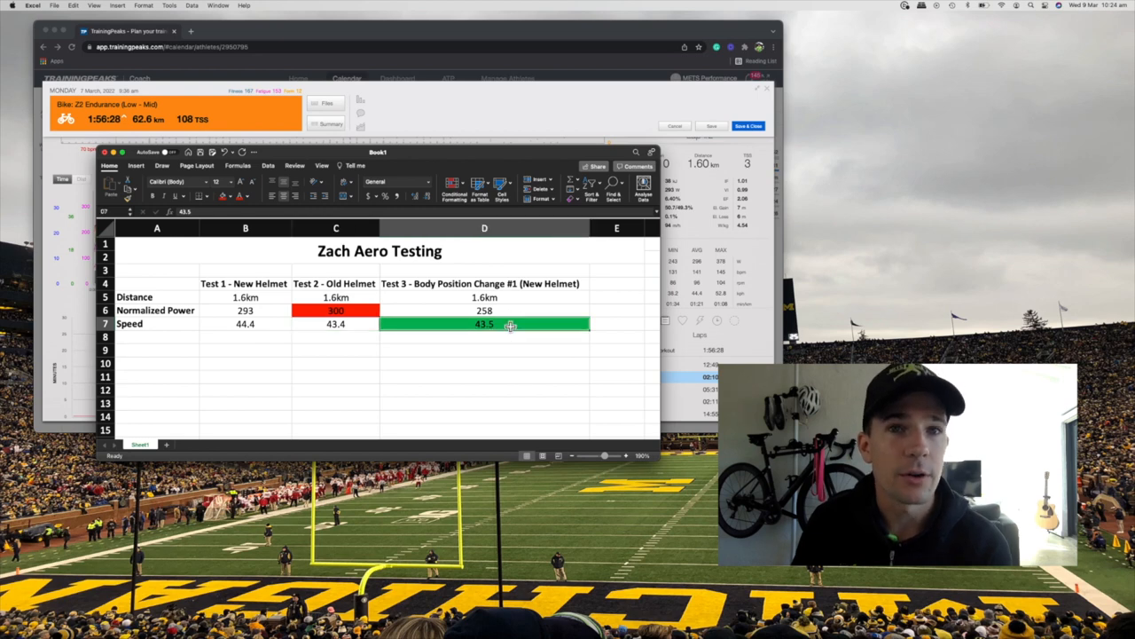
pyautogui.click(335, 323)
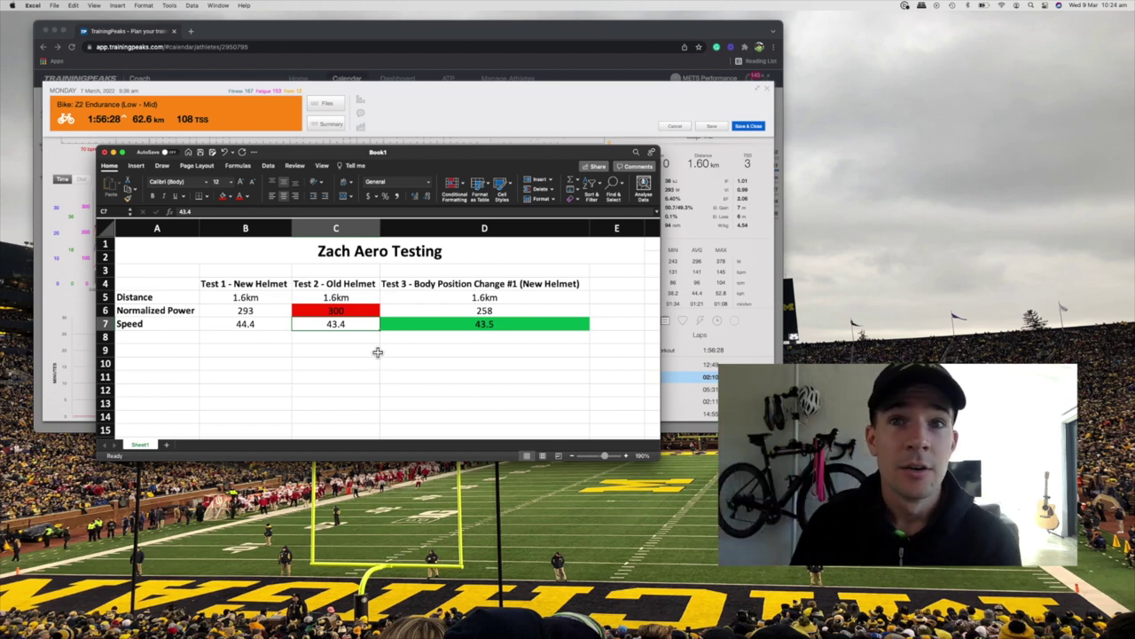
pyautogui.click(484, 310)
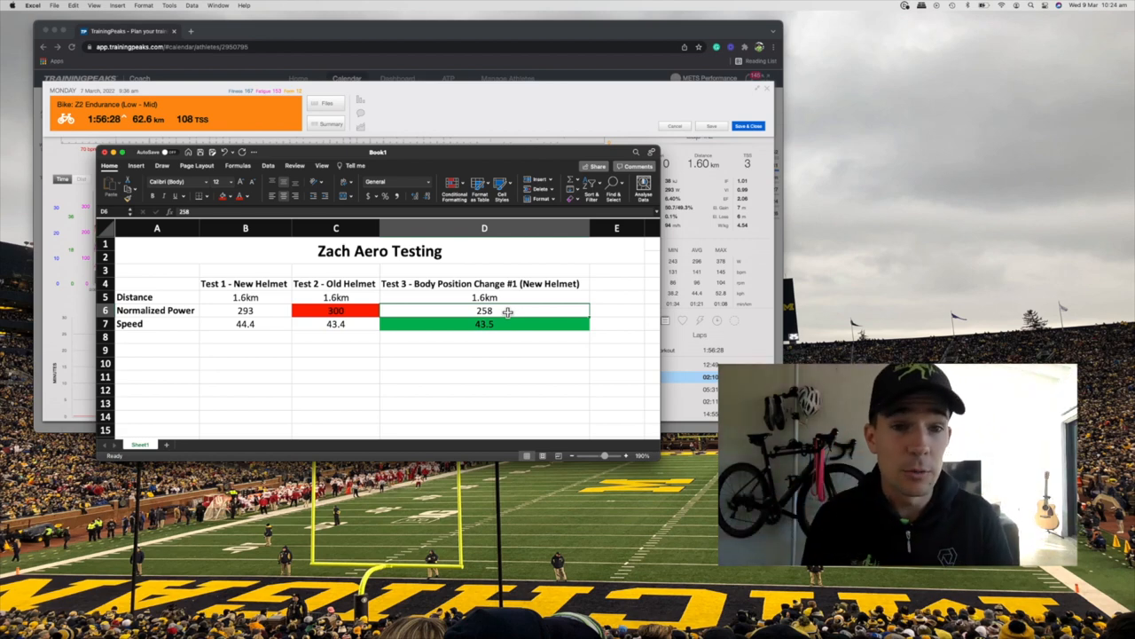
pyautogui.click(245, 322)
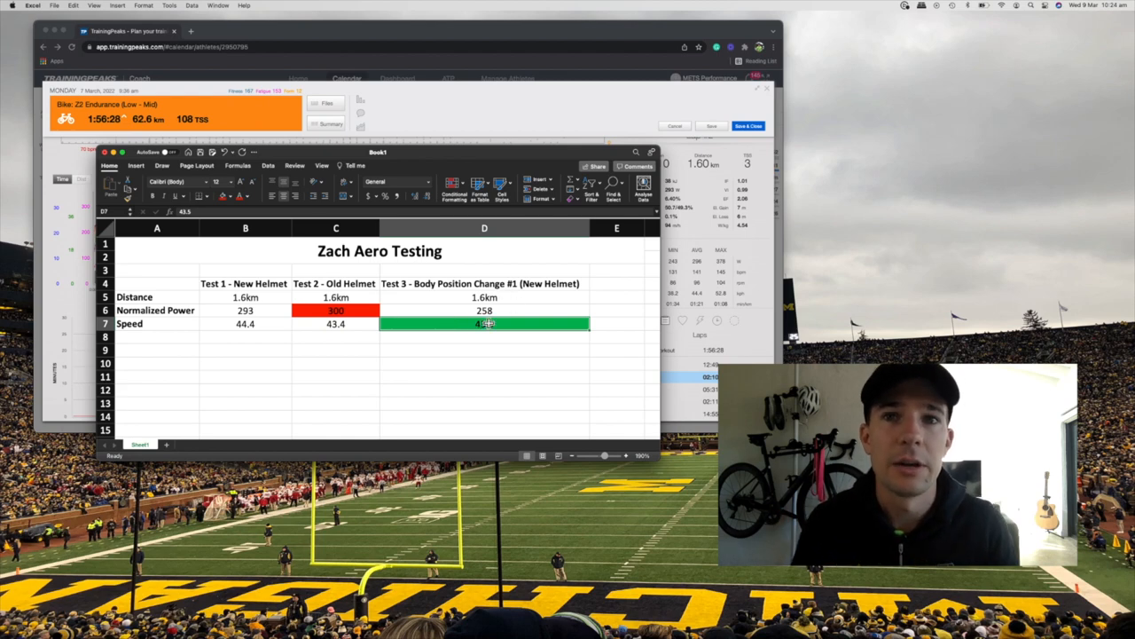
pyautogui.click(484, 308)
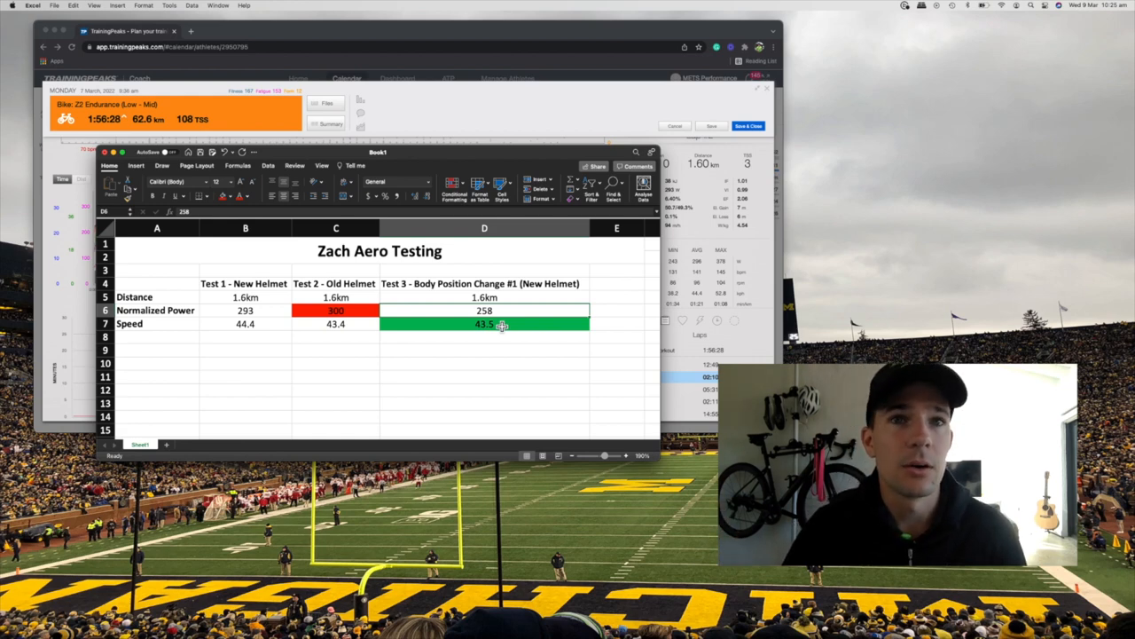
pyautogui.click(245, 309)
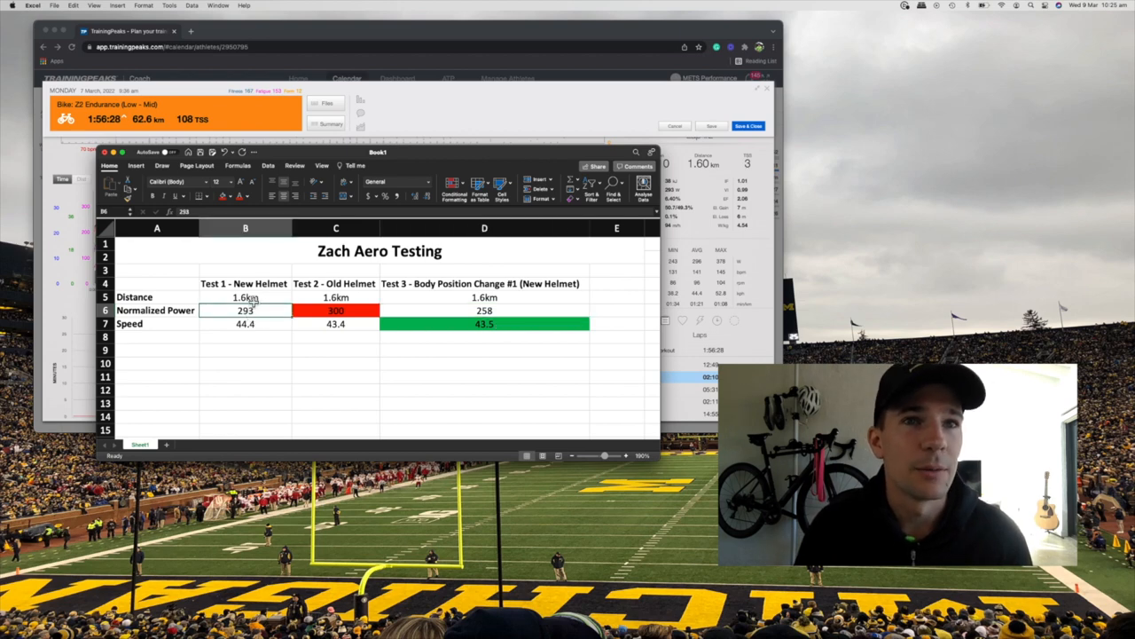
pyautogui.click(485, 323)
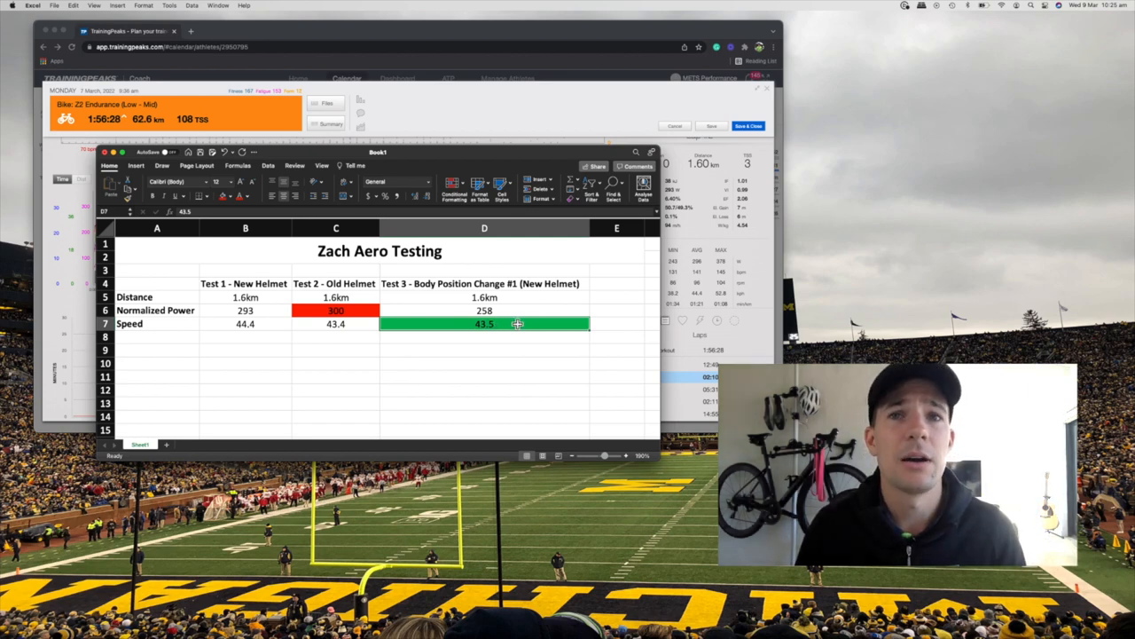
pyautogui.click(484, 310)
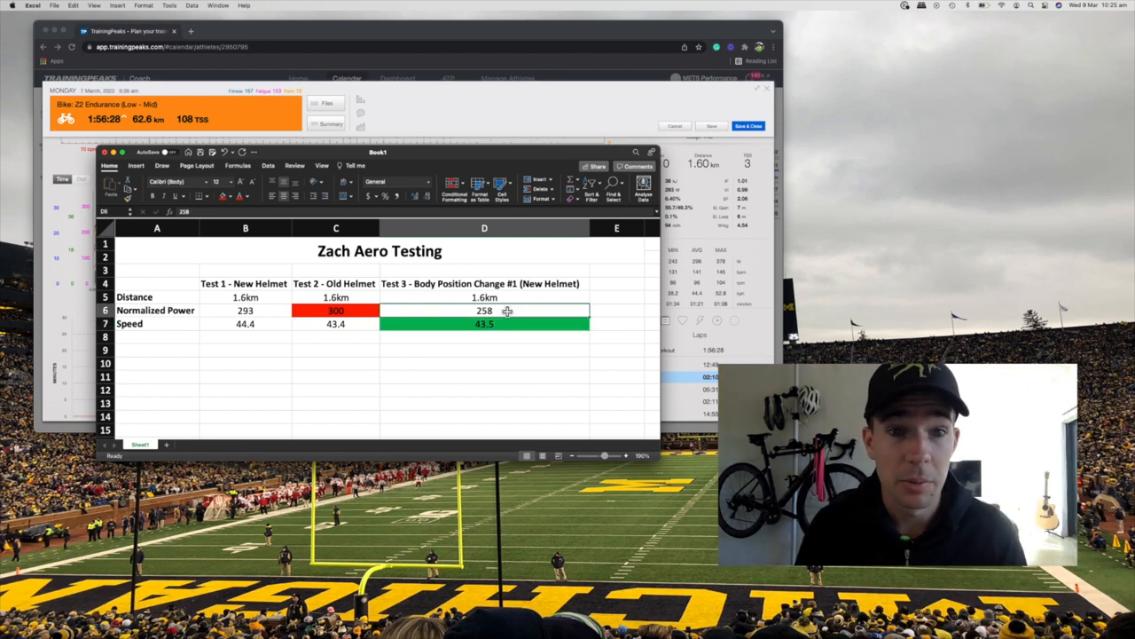